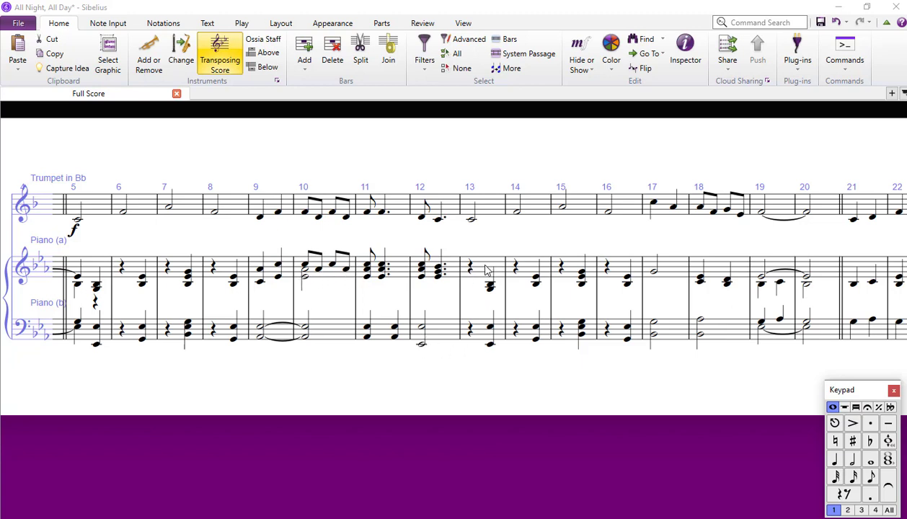
Clear piano bars 13–20 to rests, then copy bar 10's treble figure into bar 15.
drag(469, 270, 827, 337)
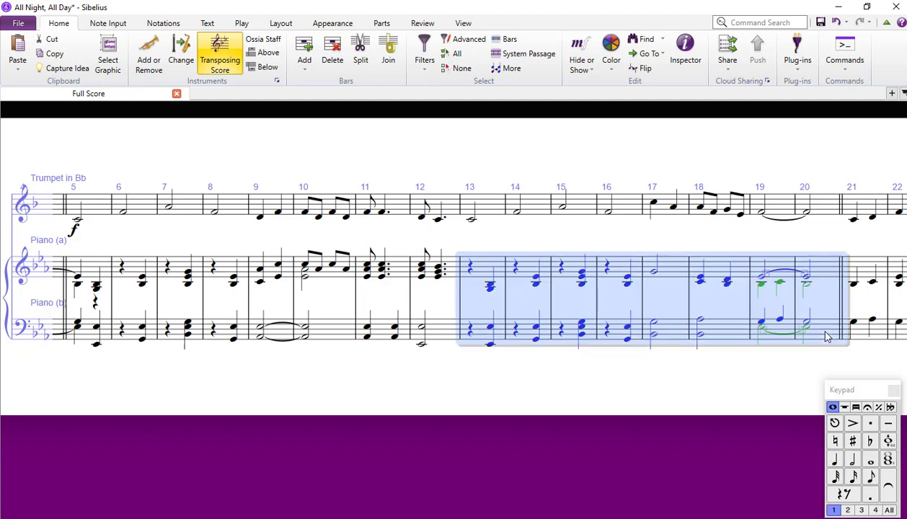
key(Delete)
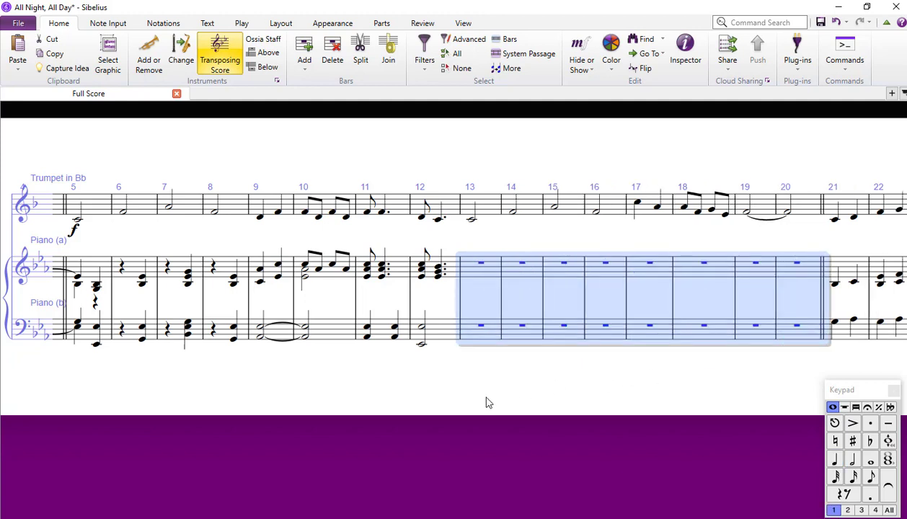
mouse_move(333, 279)
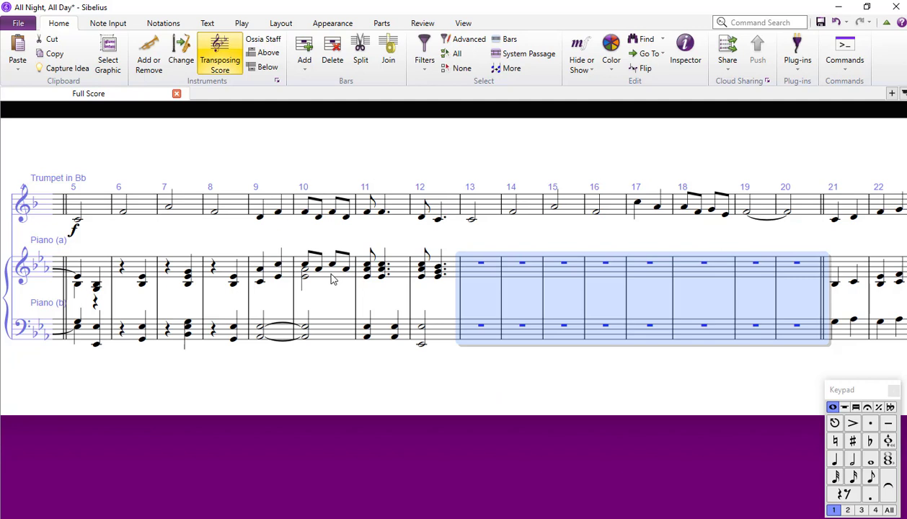
click(325, 270)
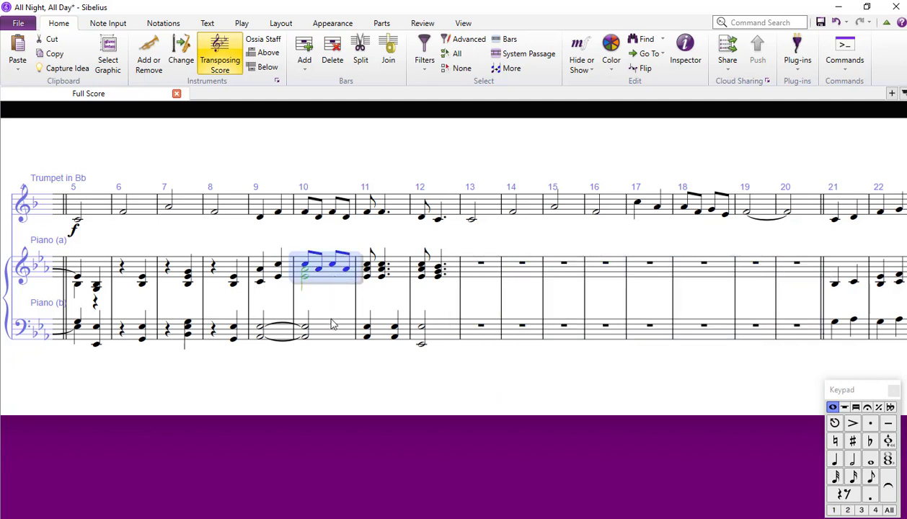
mouse_move(554, 274)
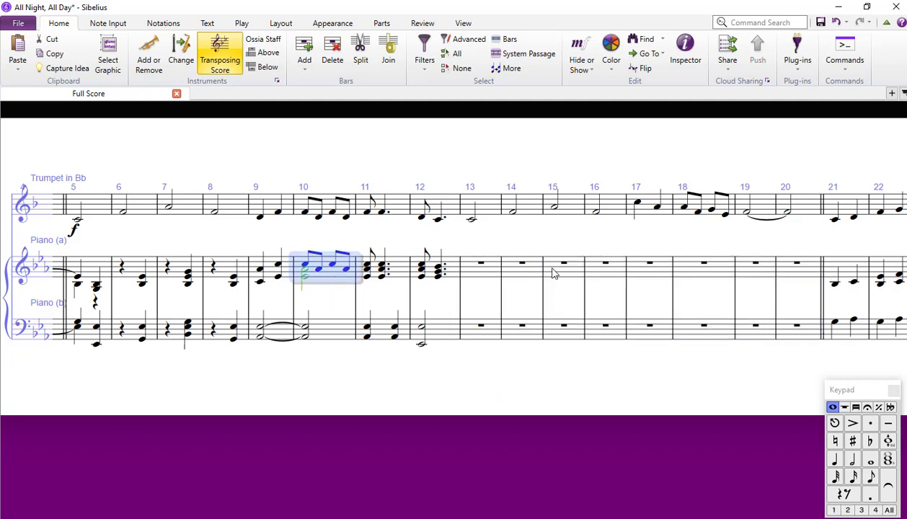
key(ctrl+c)
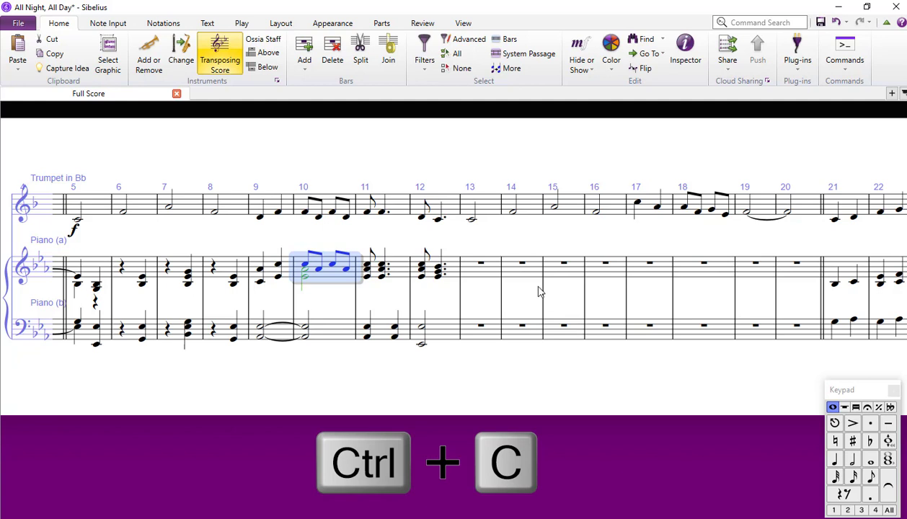
key(ctrl+v)
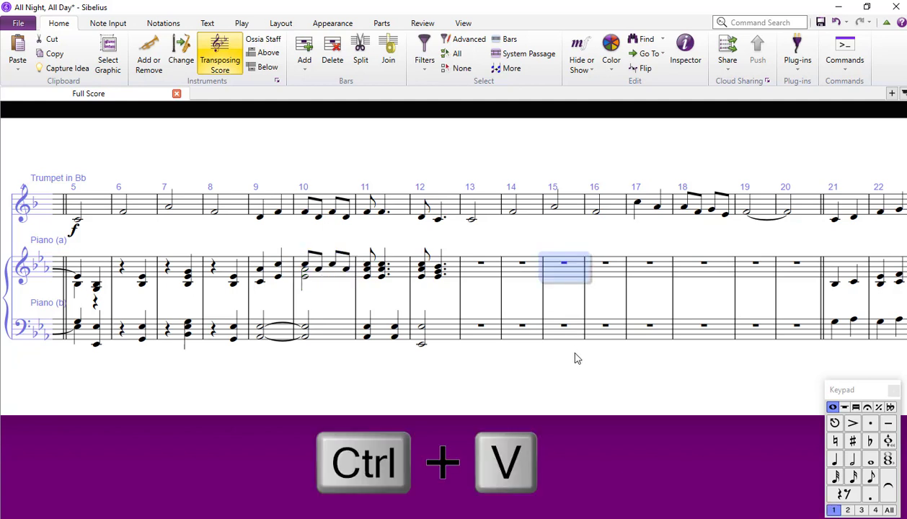
key(ctrl+v)
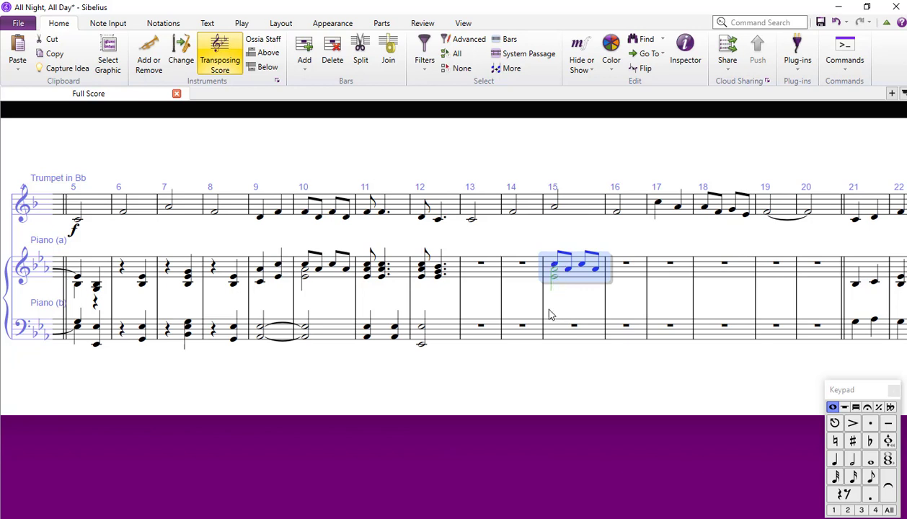
mouse_move(486, 342)
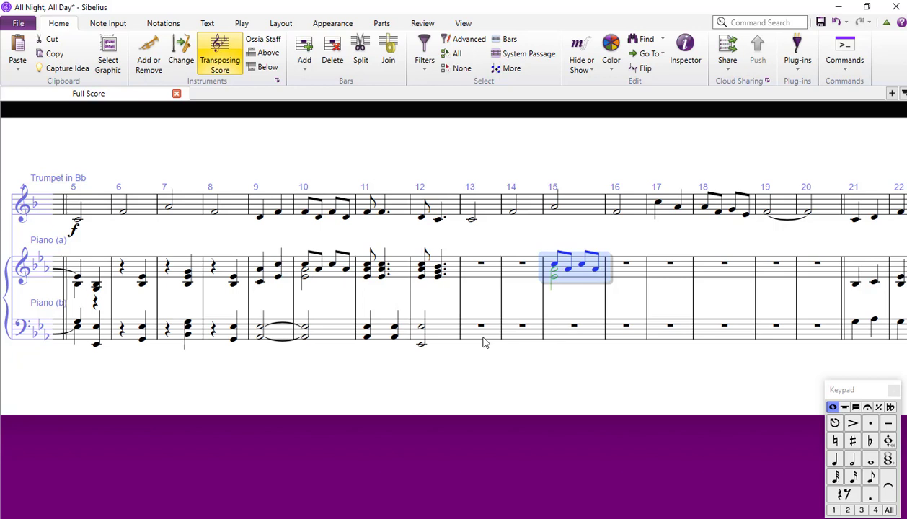
mouse_move(582, 309)
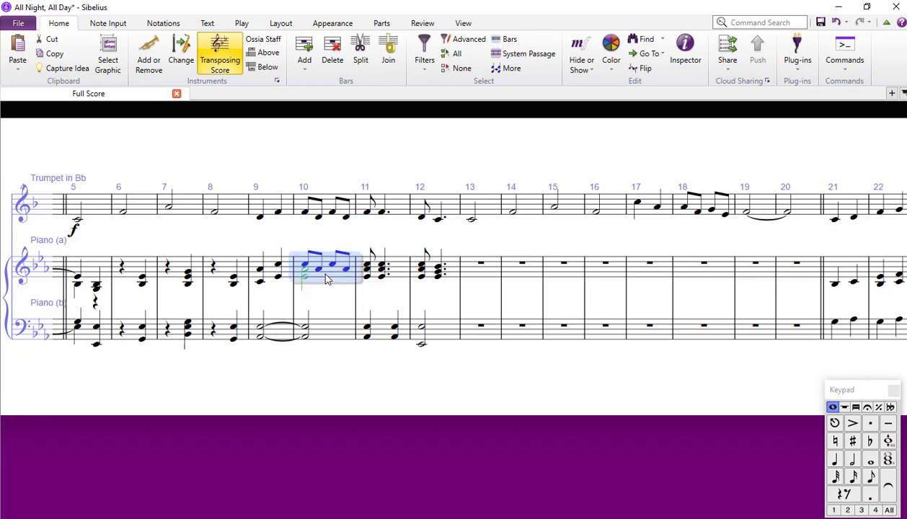
mouse_move(333, 269)
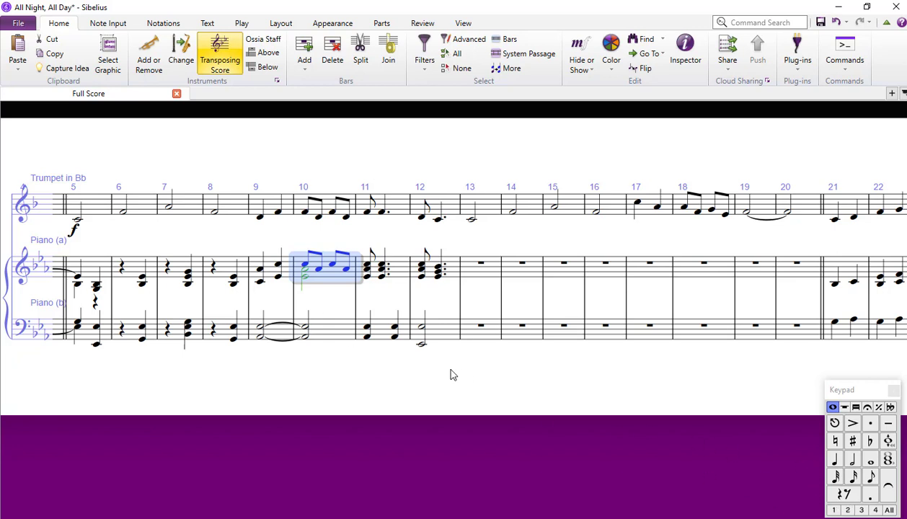
mouse_move(309, 280)
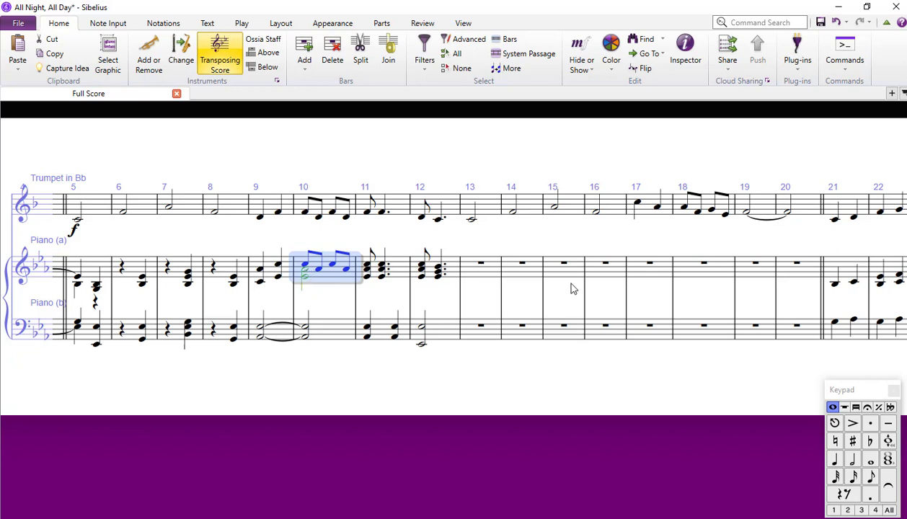
mouse_move(558, 243)
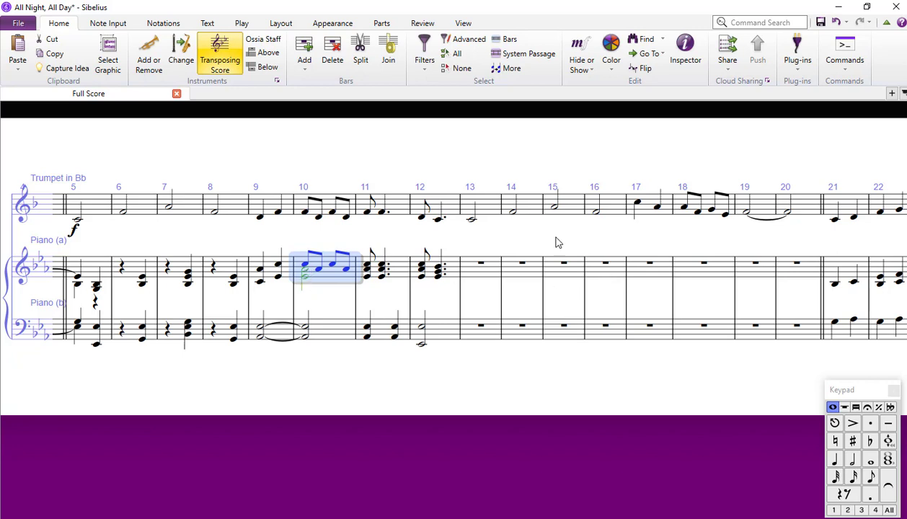
mouse_move(319, 256)
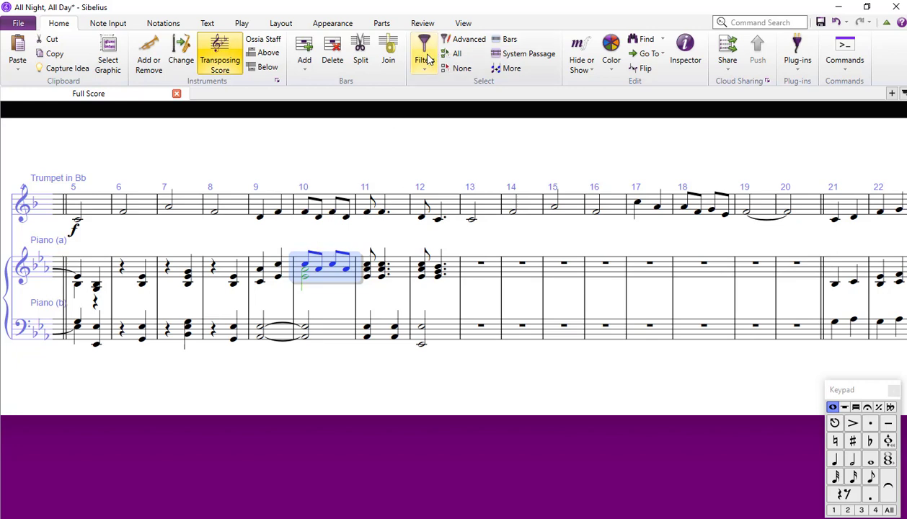
Filter bar 10 down to its voice 2 half note and target bar 15.
click(424, 54)
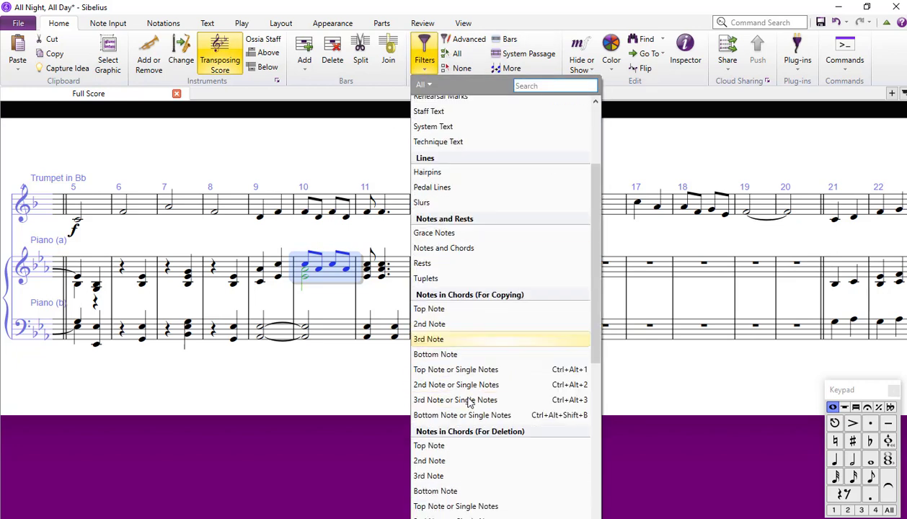
scroll(down, 3)
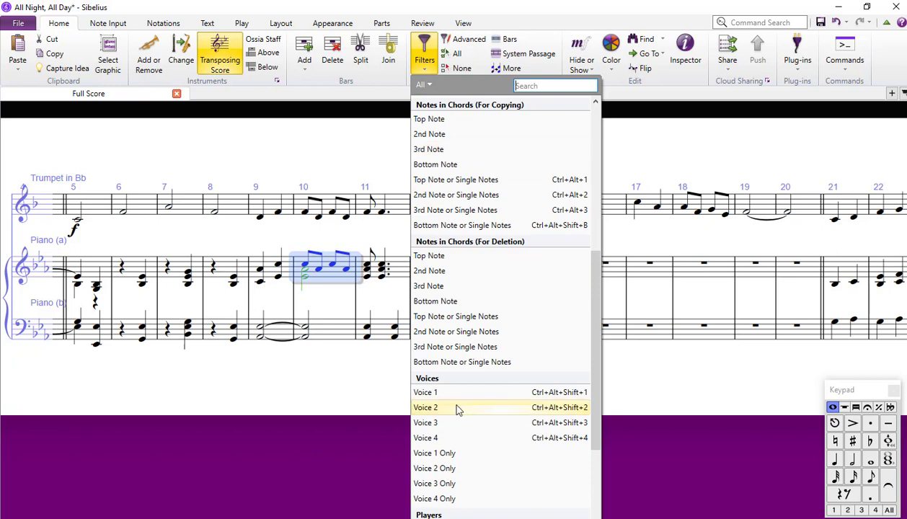
click(425, 407)
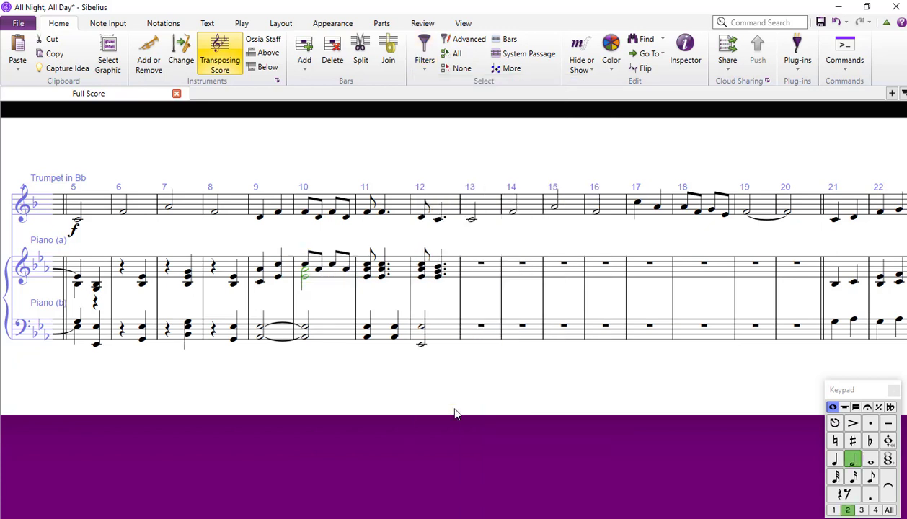
mouse_move(329, 304)
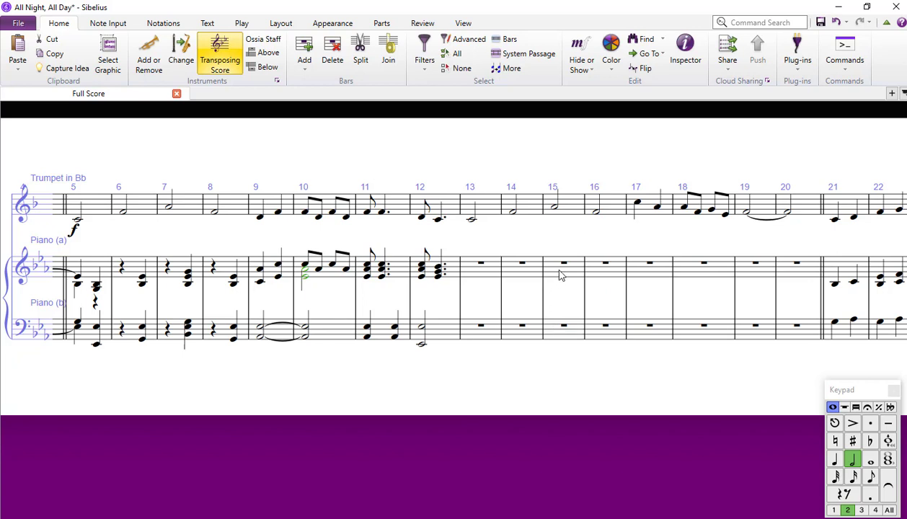
click(564, 262)
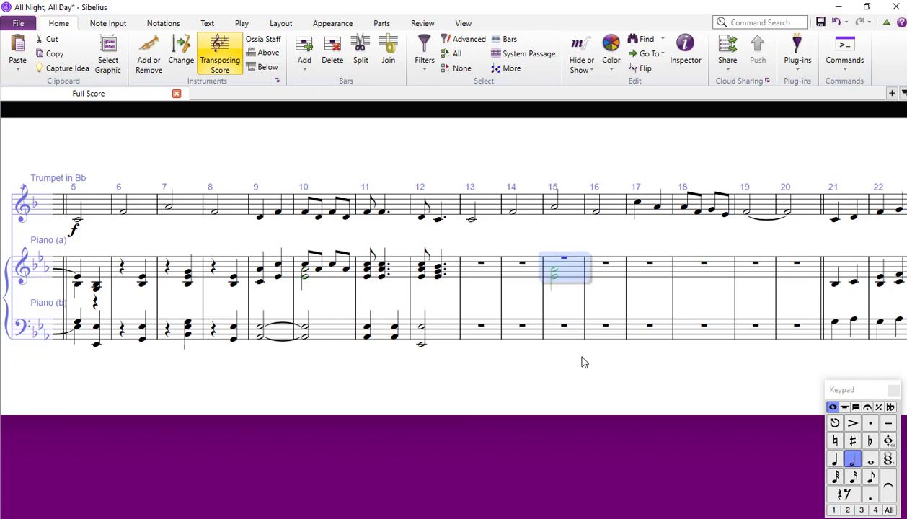
mouse_move(570, 320)
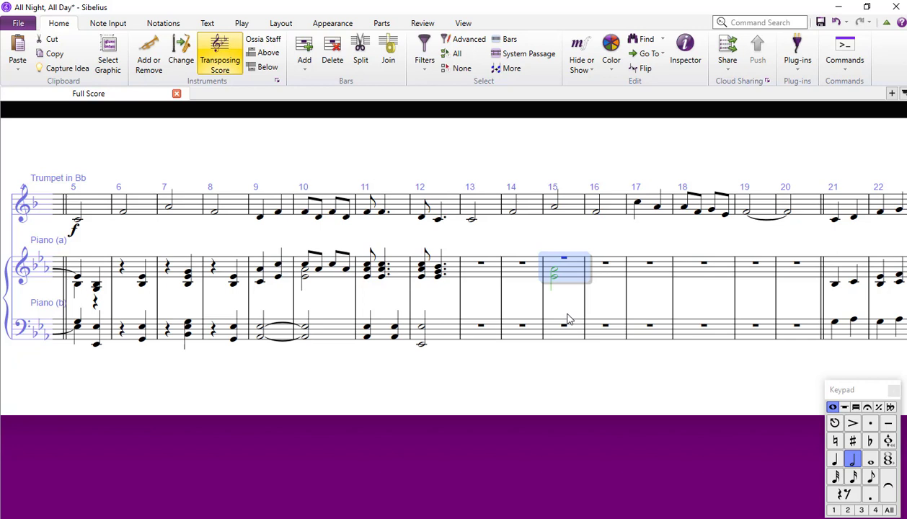
mouse_move(570, 313)
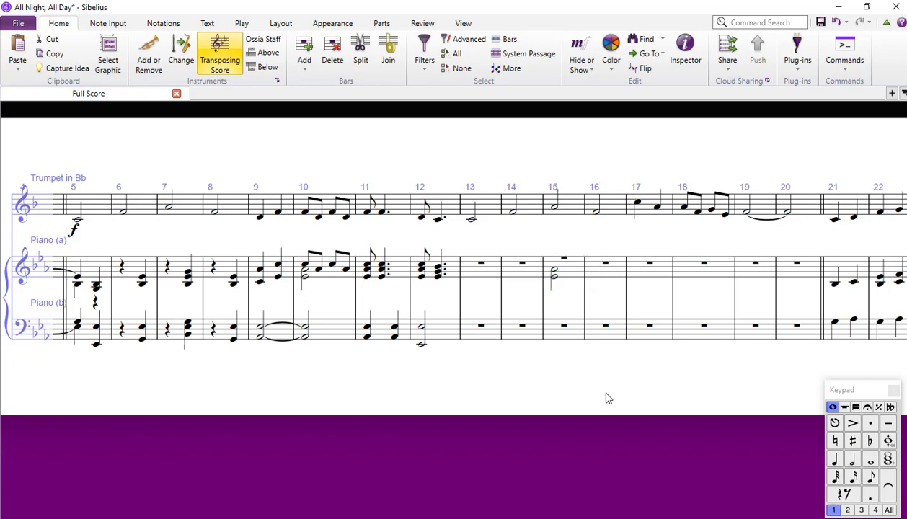
Set Paste Into Voice for bar 15 to copy from voice 2 into voice 1.
click(554, 274)
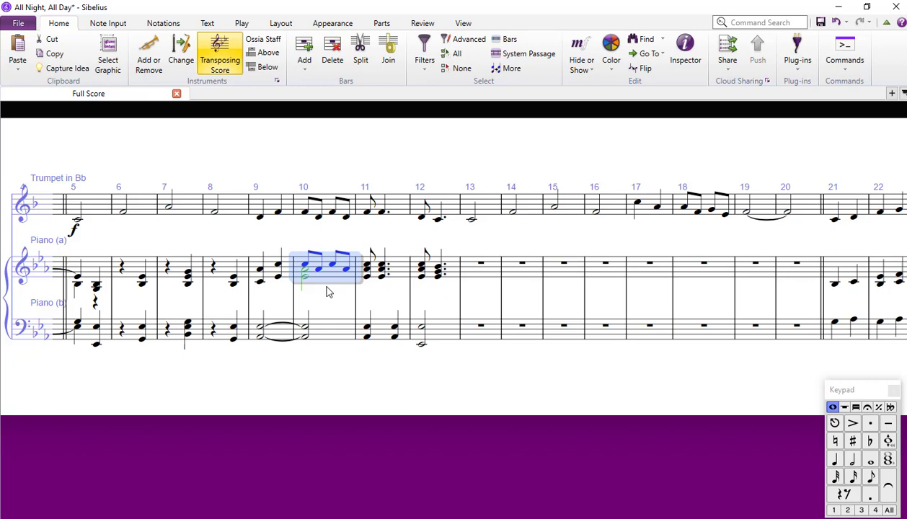
mouse_move(329, 274)
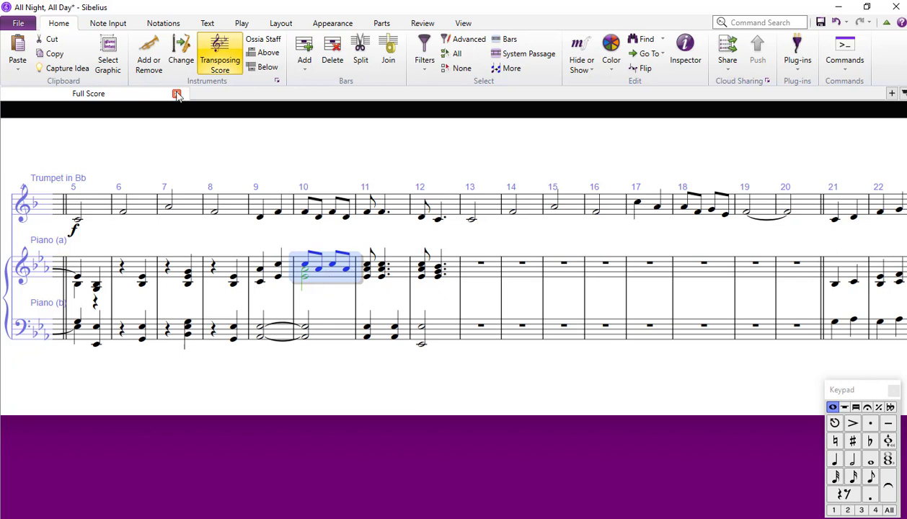
mouse_move(58, 23)
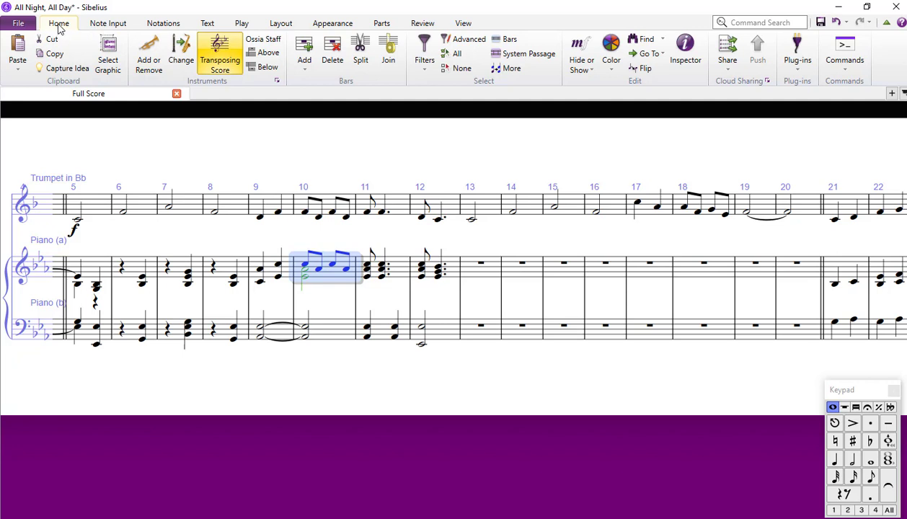
mouse_move(55, 53)
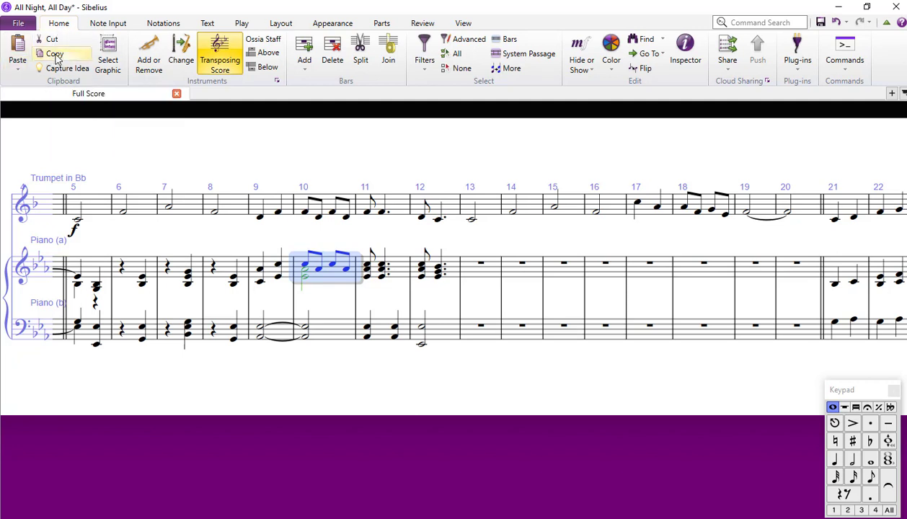
mouse_move(500, 269)
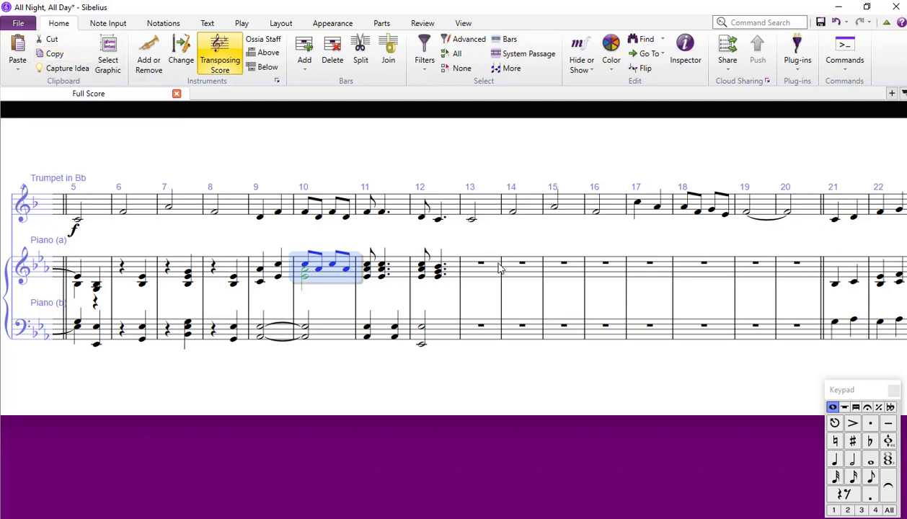
click(563, 262)
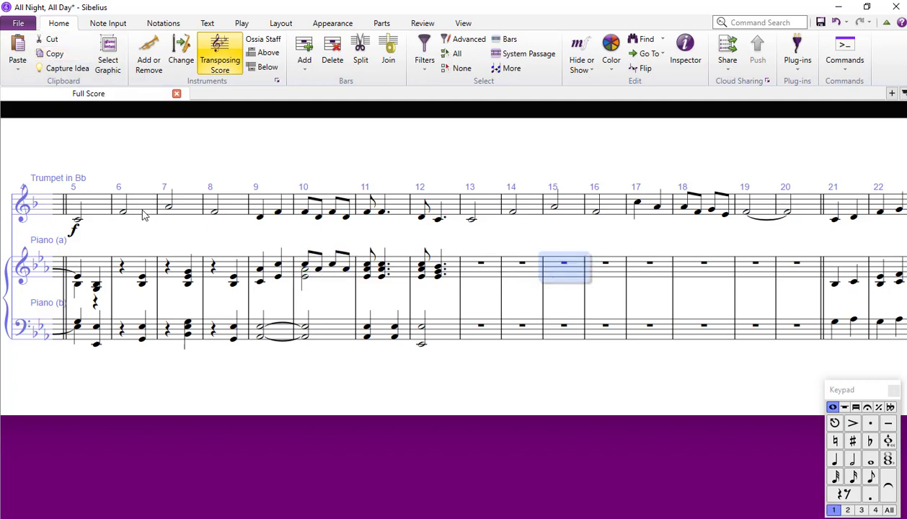
mouse_move(17, 54)
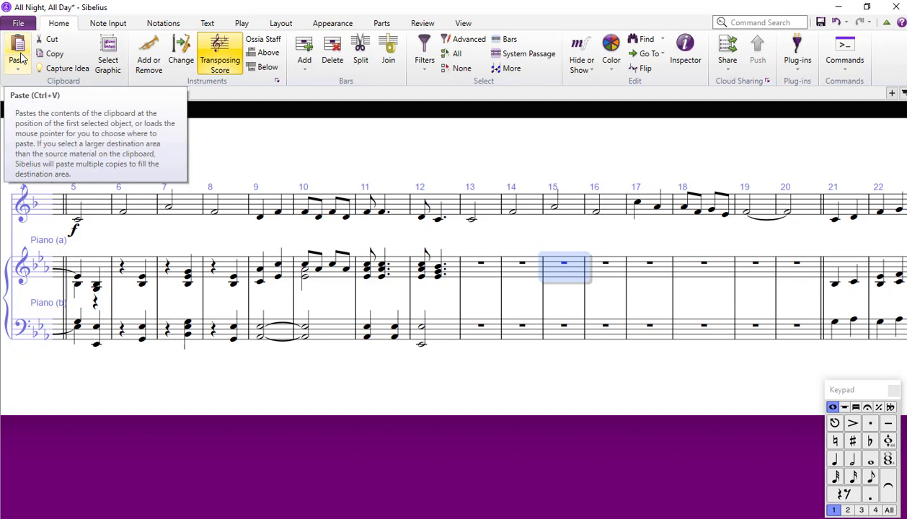
click(17, 68)
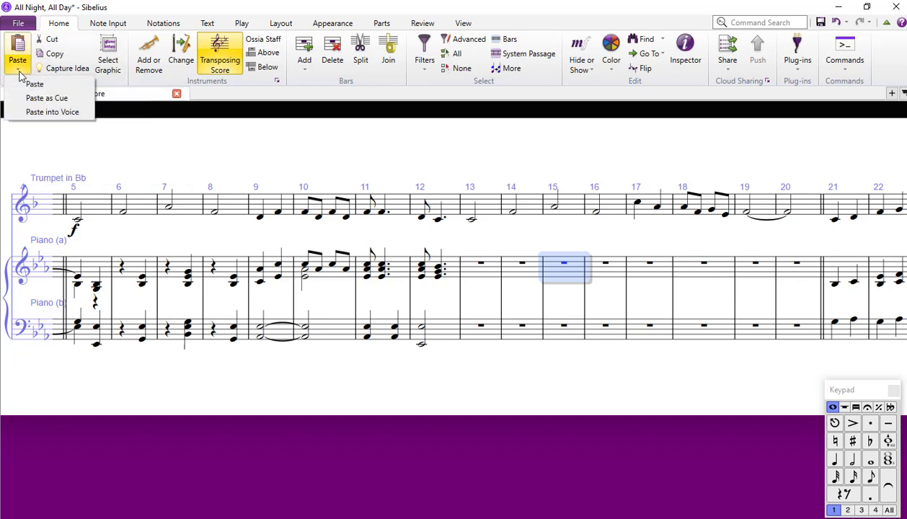
mouse_move(51, 112)
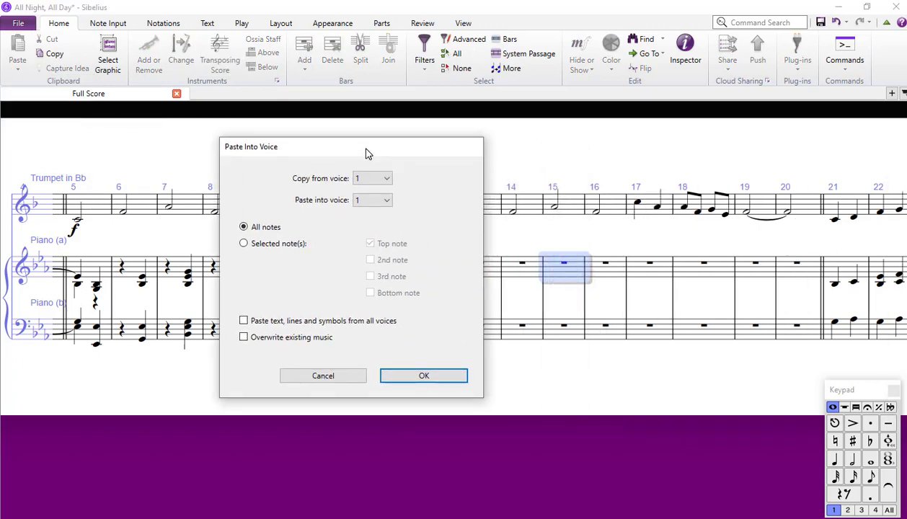
drag(367, 147, 224, 151)
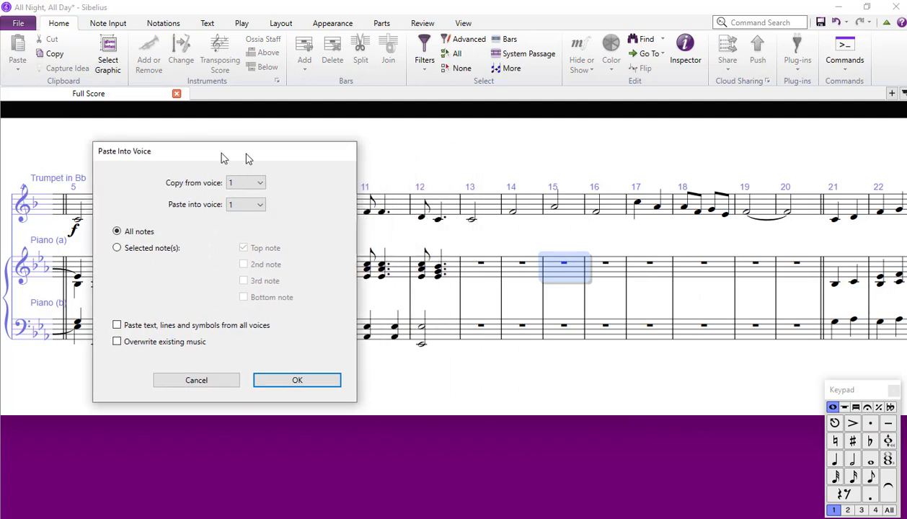
drag(224, 151, 159, 132)
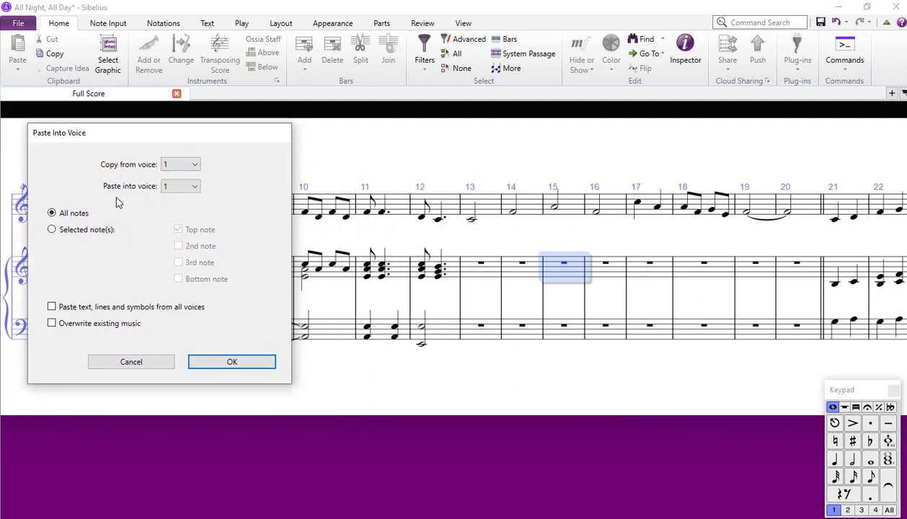
mouse_move(308, 269)
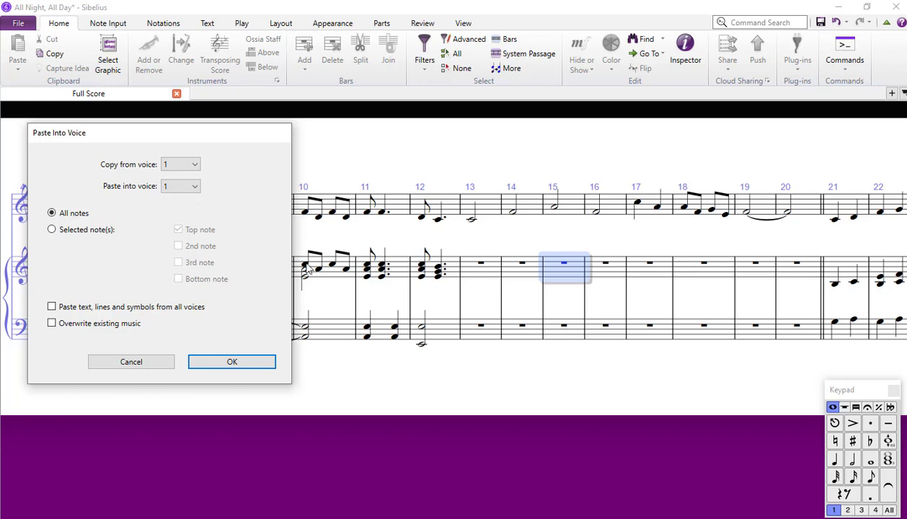
click(193, 164)
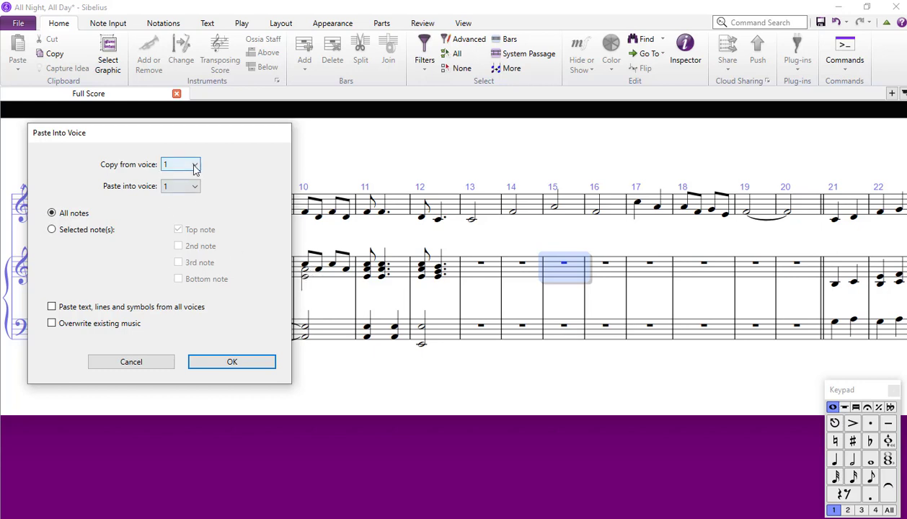
click(194, 164)
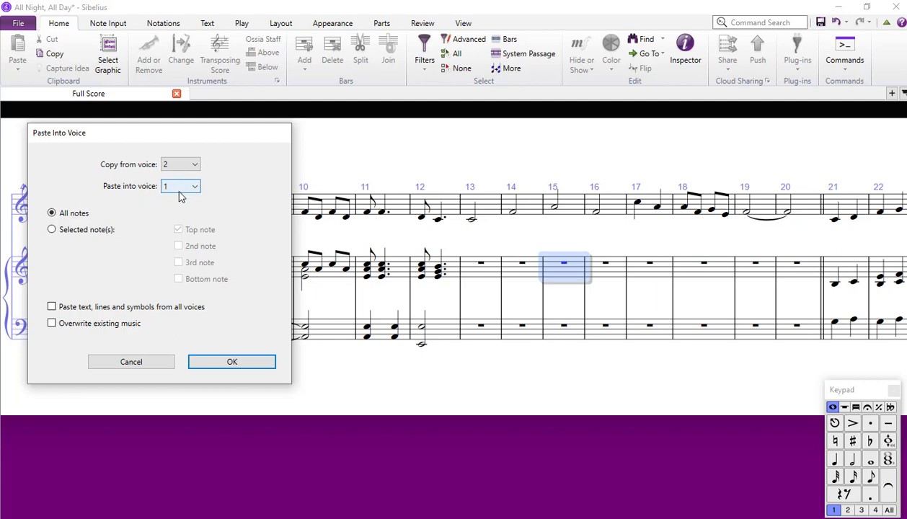
mouse_move(182, 197)
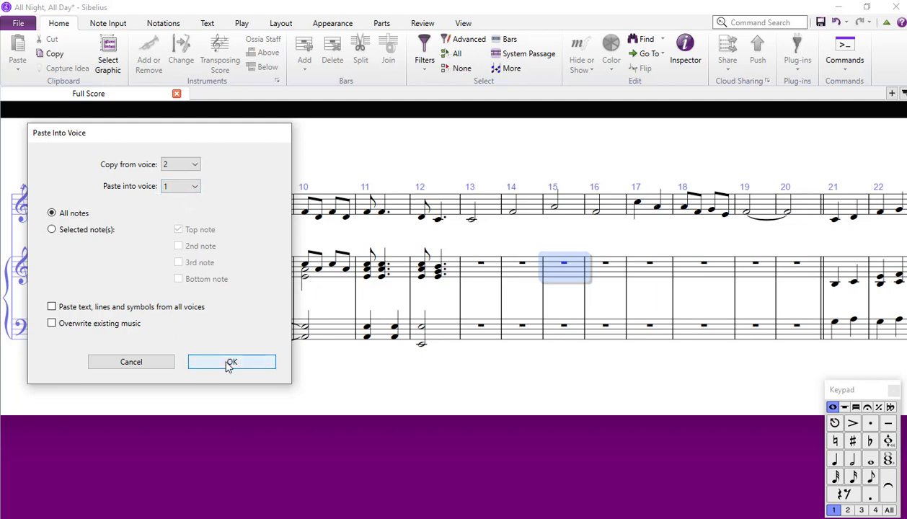
Paste bar 10's voice 2 half notes into voice 1 of bar 15, compare, then undo.
click(231, 362)
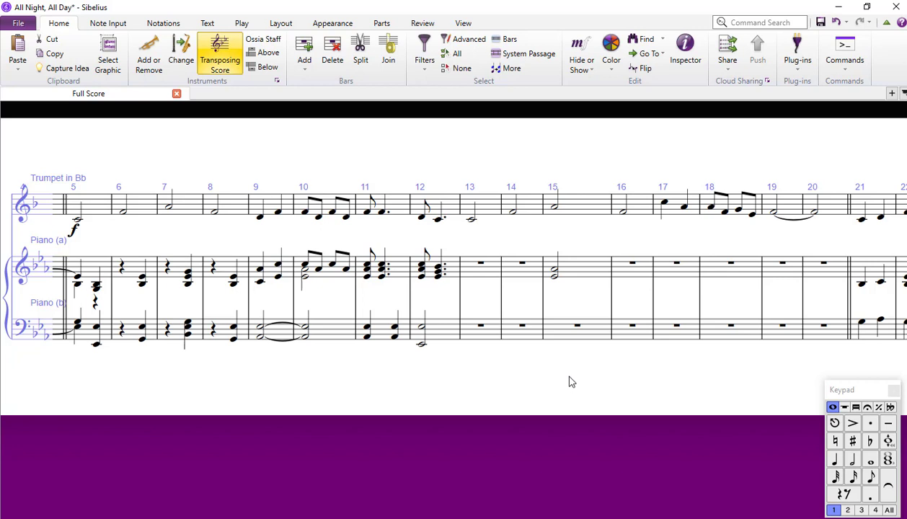
click(335, 278)
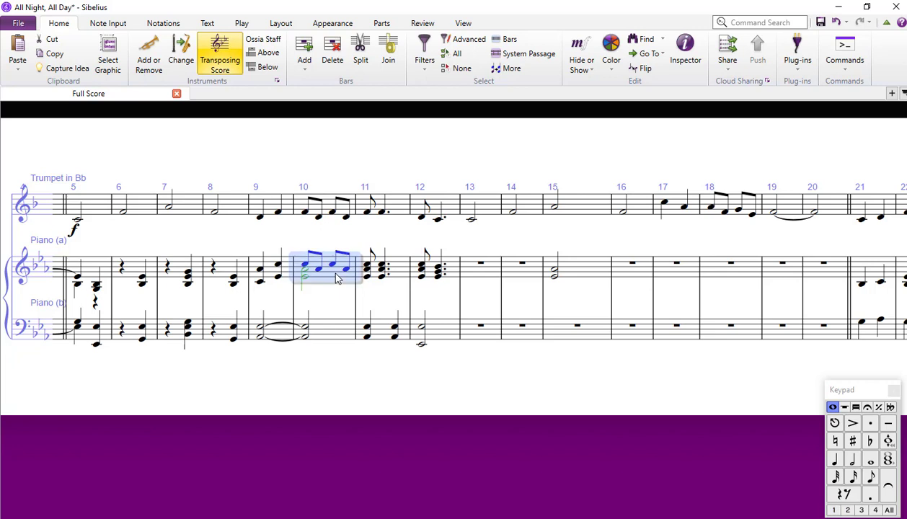
mouse_move(622, 282)
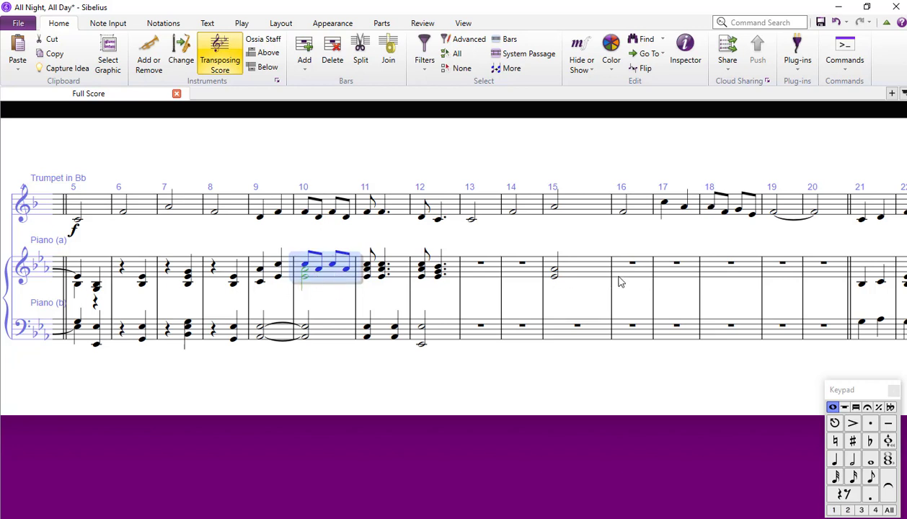
mouse_move(628, 287)
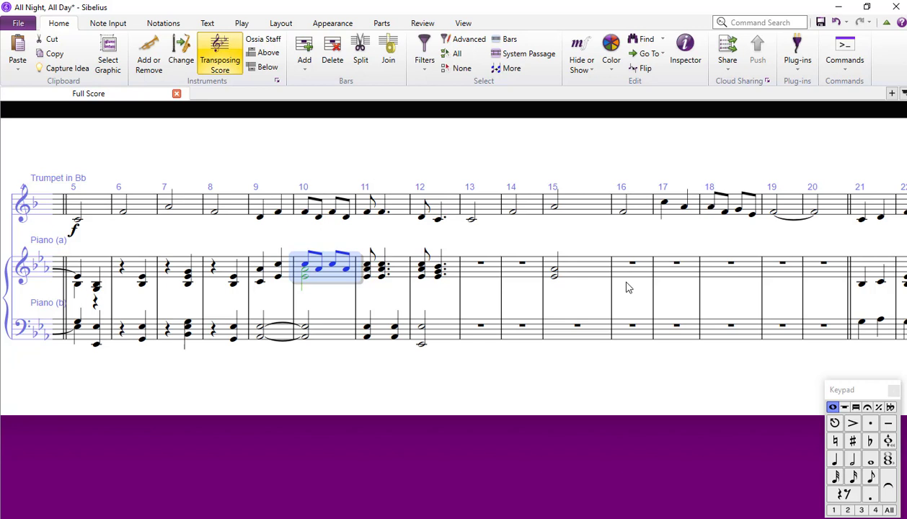
mouse_move(306, 270)
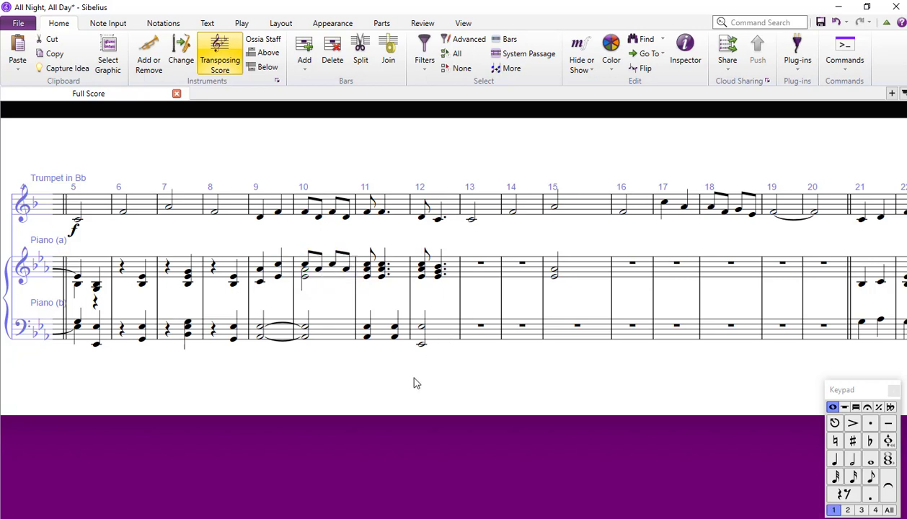
mouse_move(570, 282)
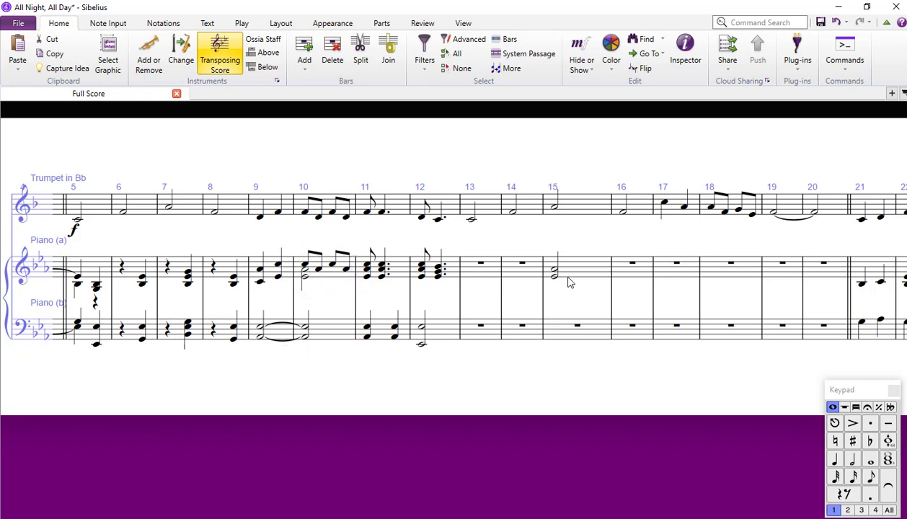
click(555, 272)
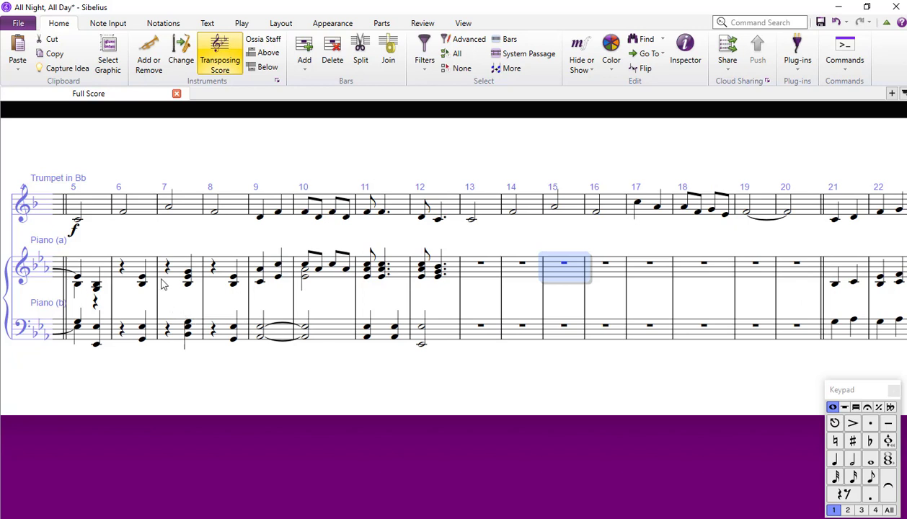
click(575, 277)
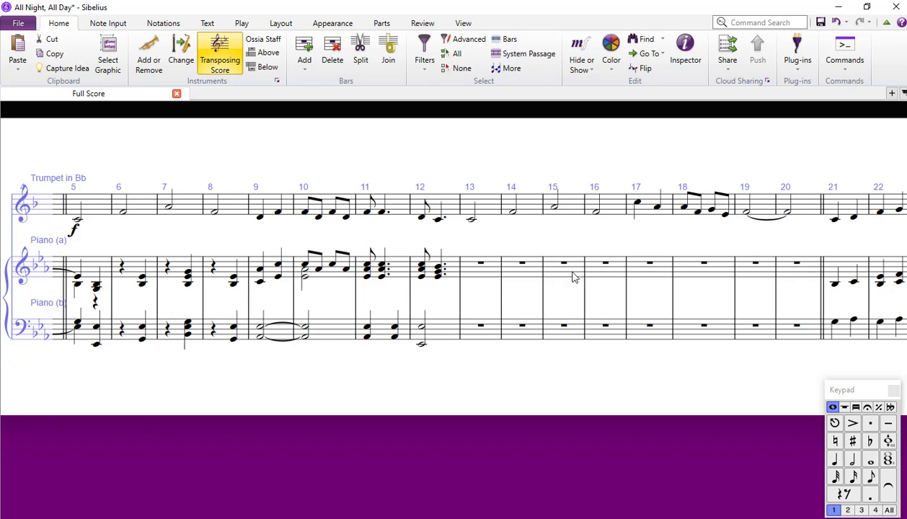
mouse_move(582, 282)
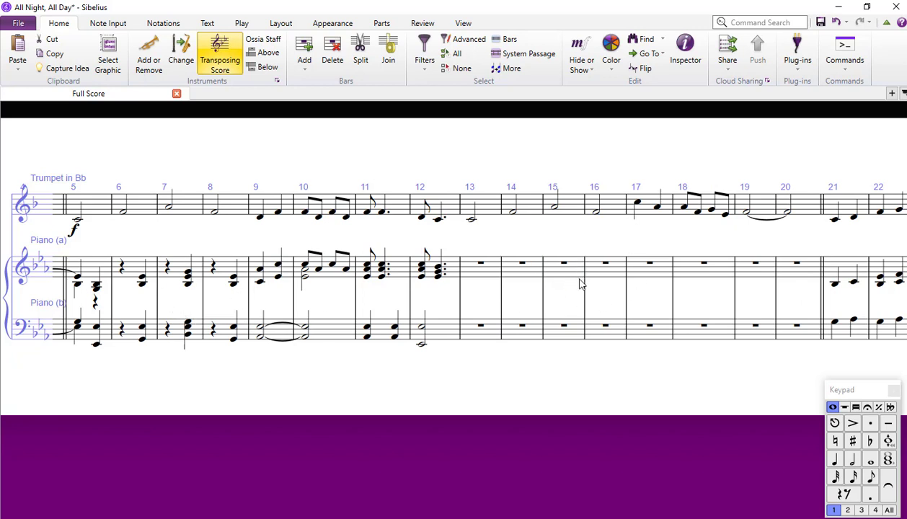
mouse_move(226, 272)
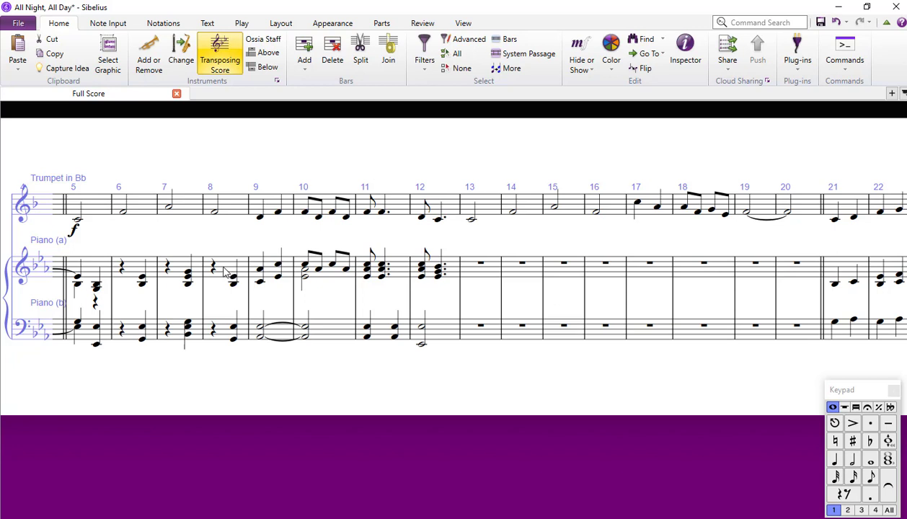
mouse_move(238, 291)
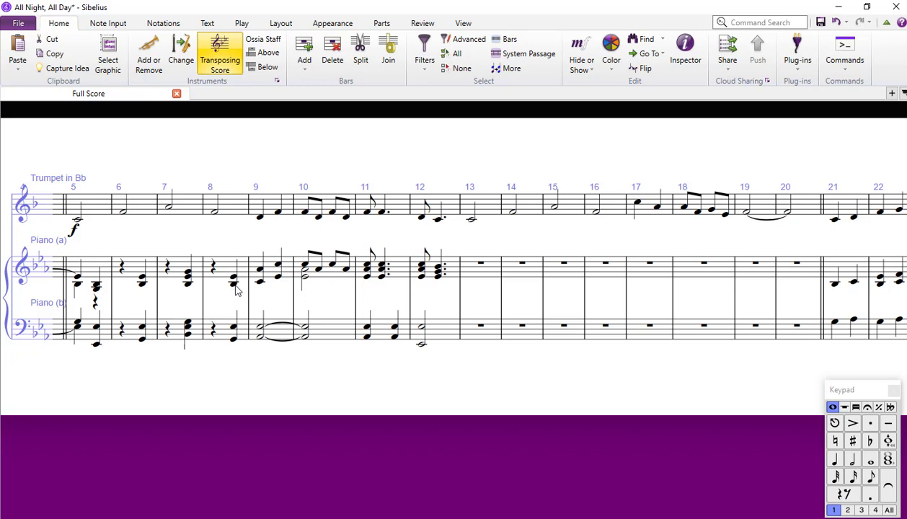
click(233, 280)
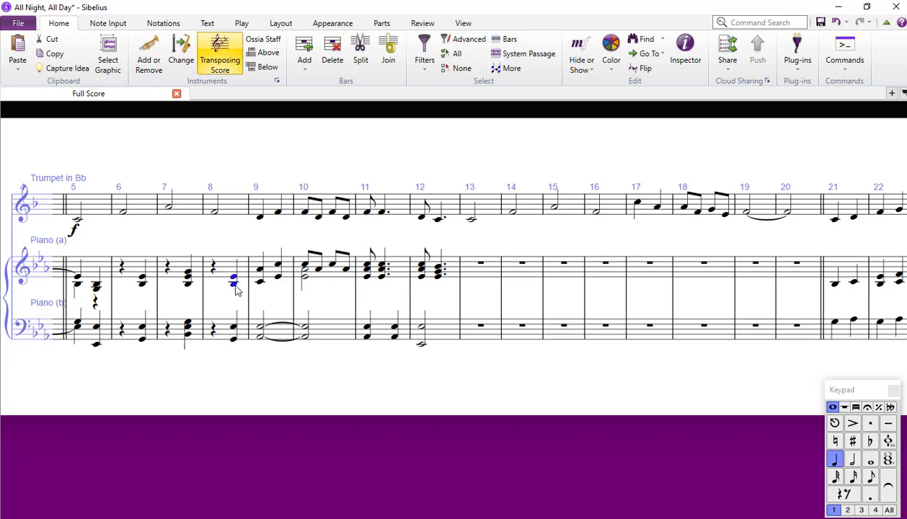
click(563, 262)
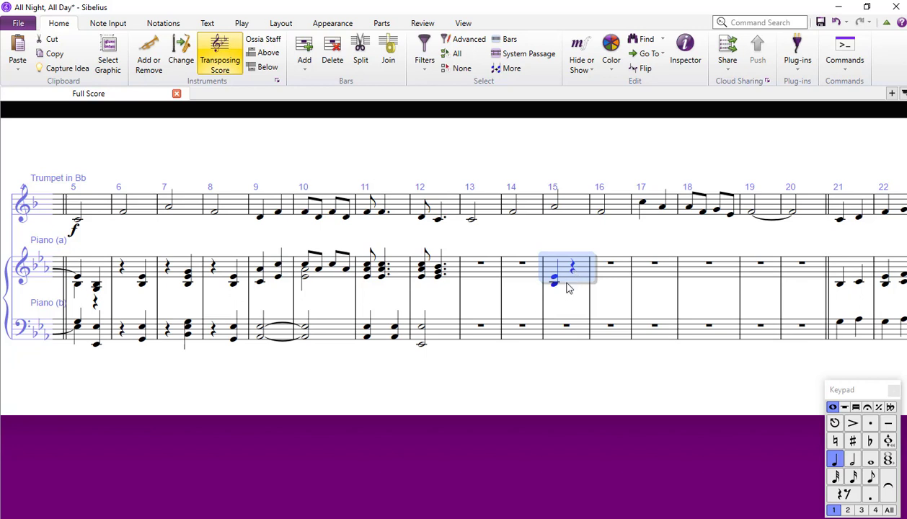
mouse_move(571, 300)
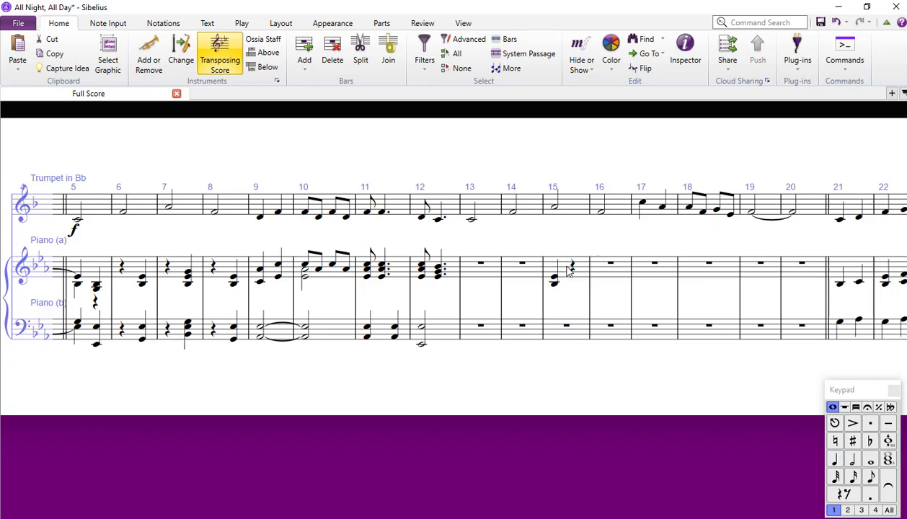
click(564, 267)
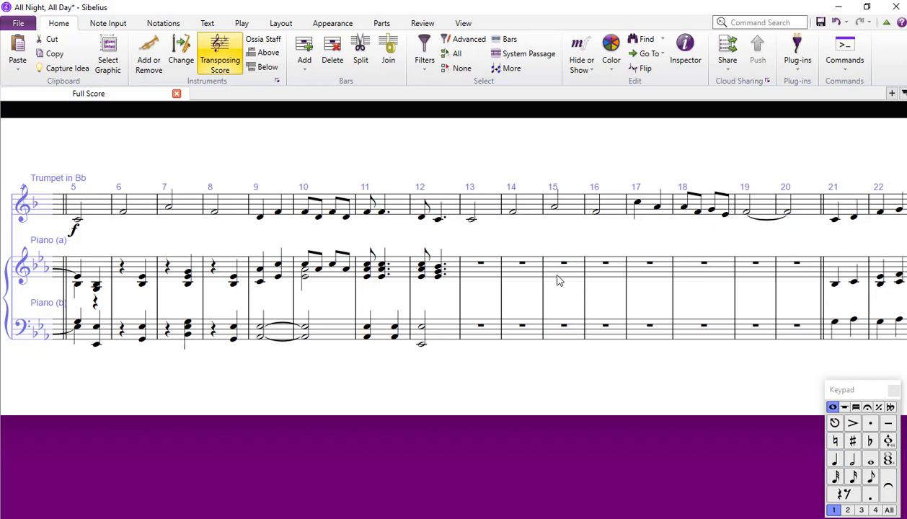
Paste bar 8's beat-2 chord onto beat 2 of bar 15, then select bar 16.
click(564, 262)
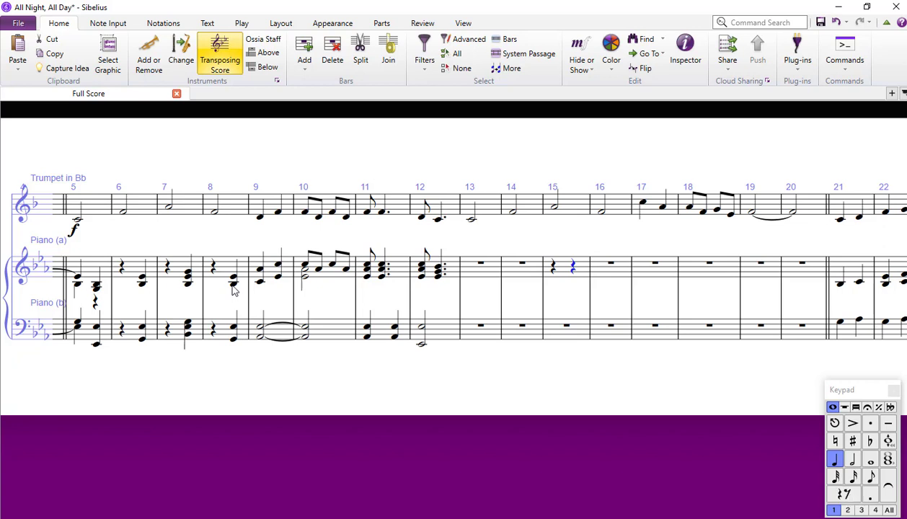
click(233, 280)
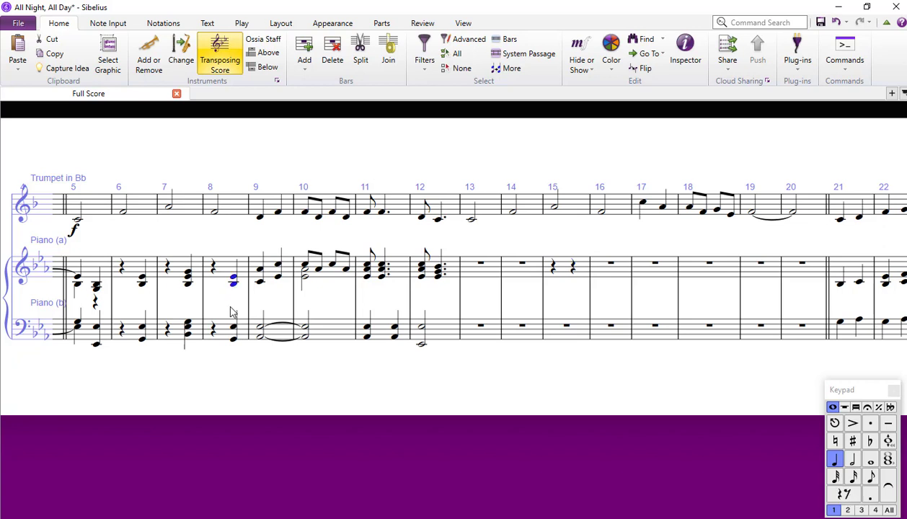
click(574, 267)
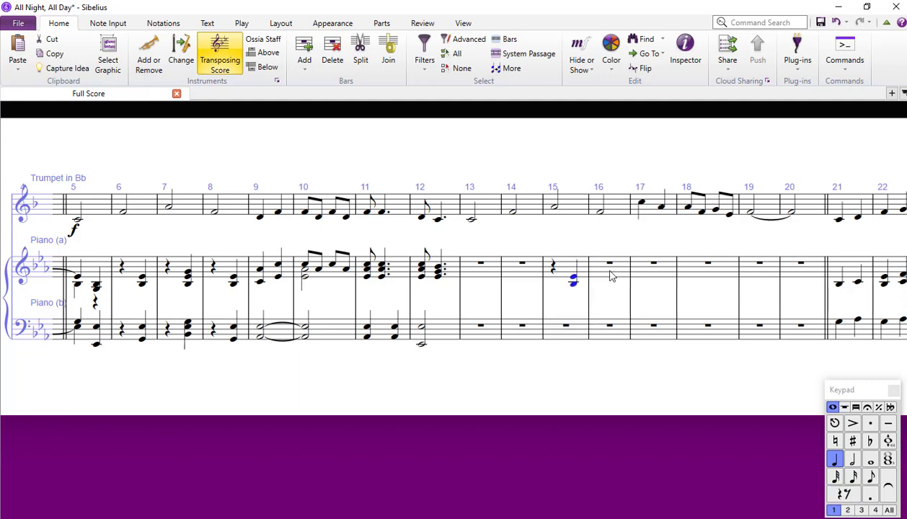
click(610, 262)
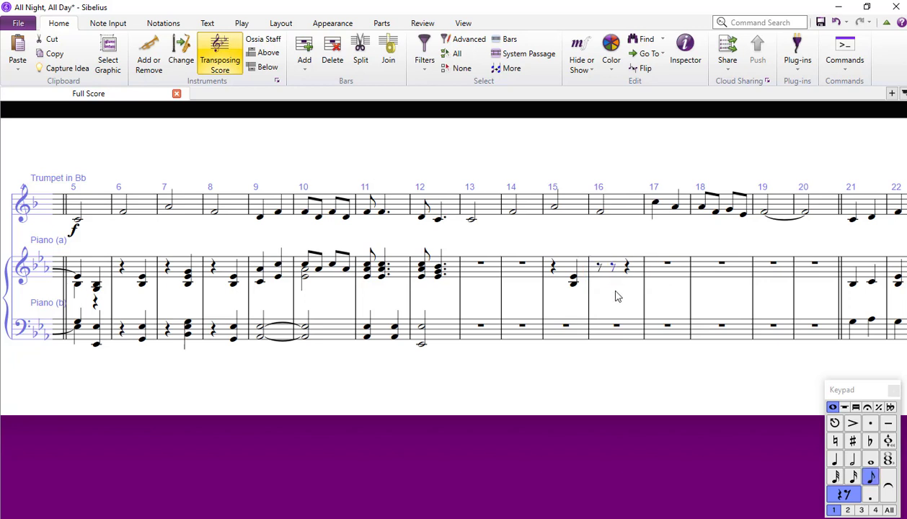
mouse_move(618, 277)
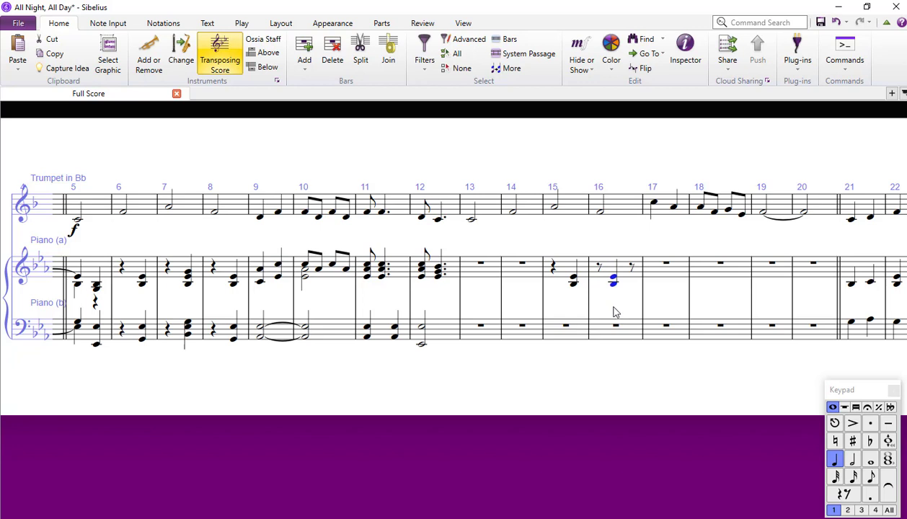
mouse_move(624, 305)
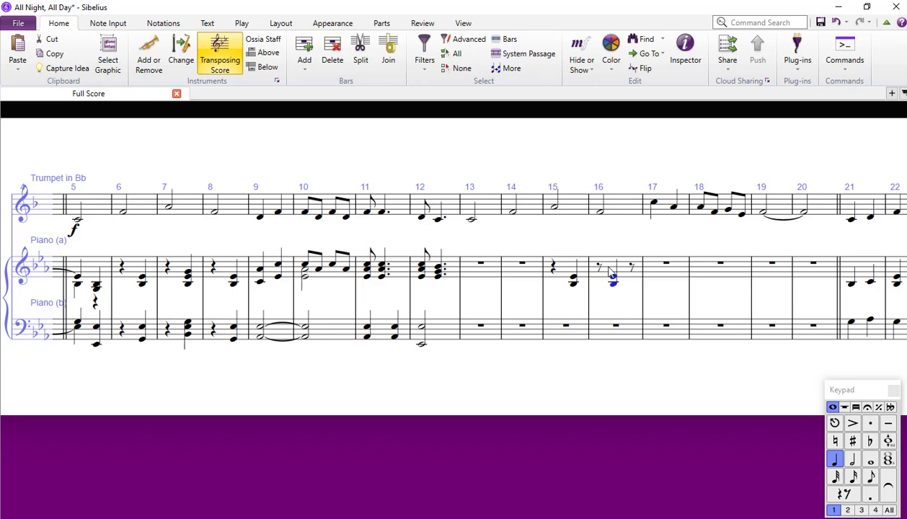
Remove the pasted chords from bars 15–16, then reselect bars 12 and 15.
click(563, 270)
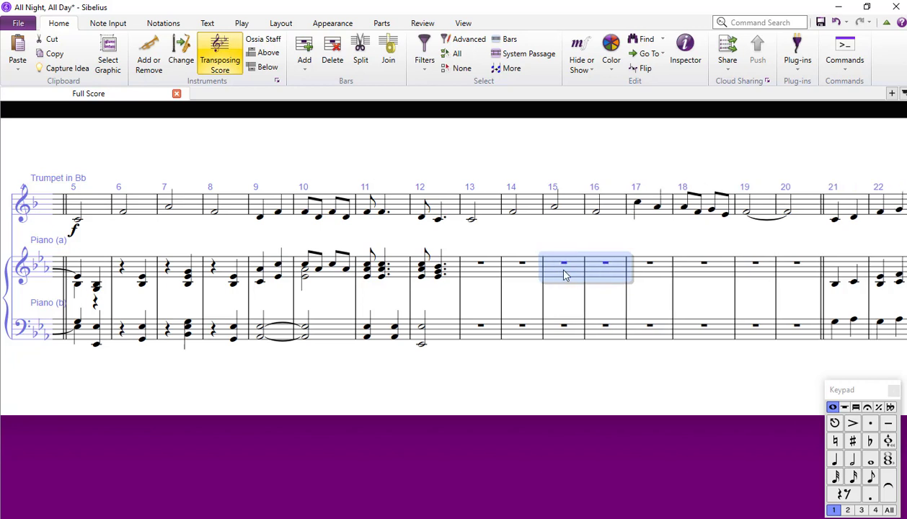
mouse_move(451, 278)
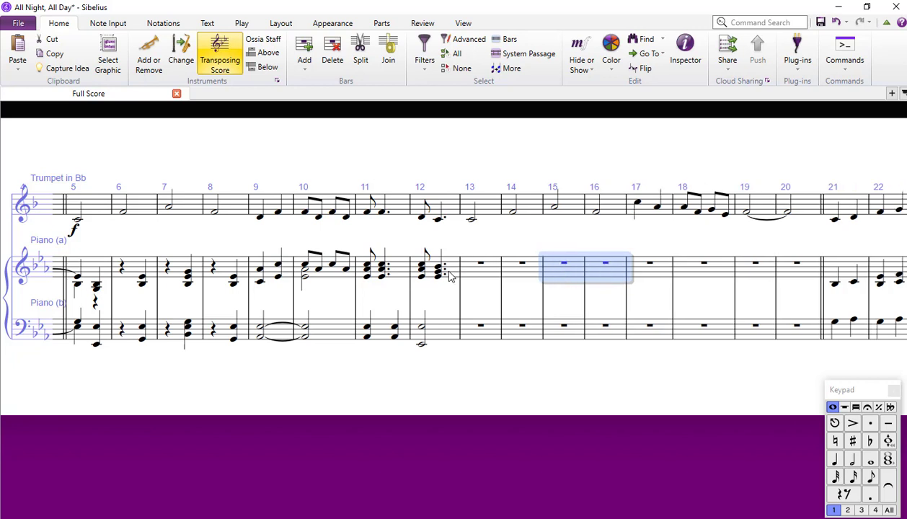
click(422, 270)
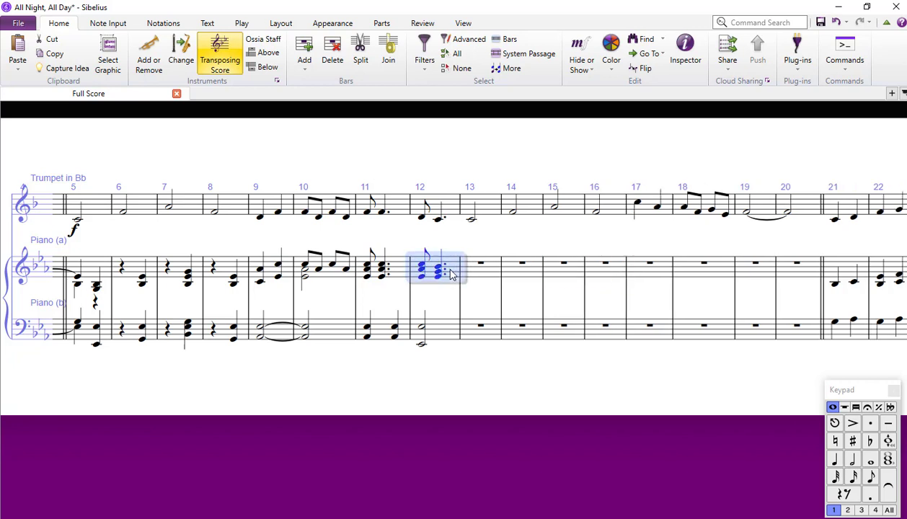
click(563, 262)
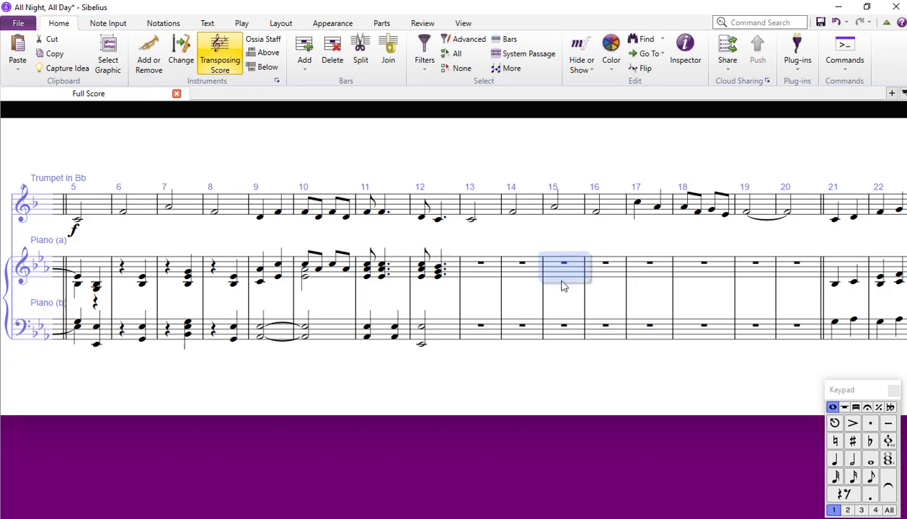